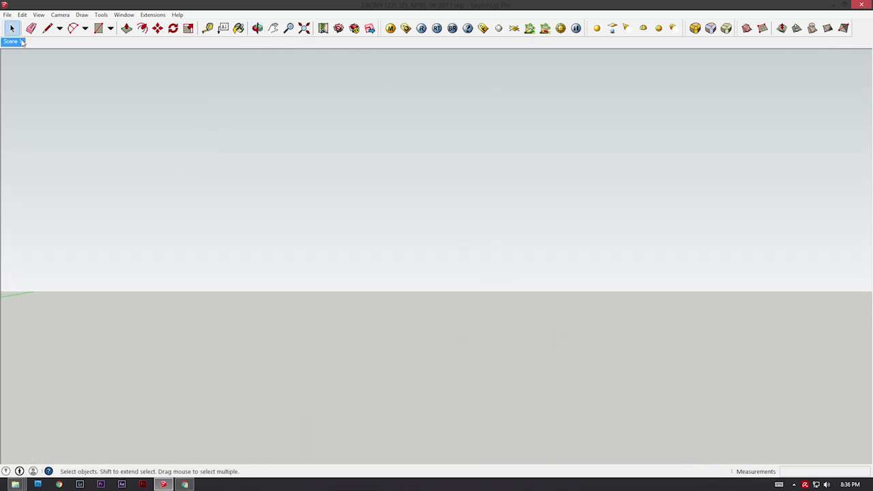
Load the saved scene showing the multi-storey house model on the grassy hillside.
click(11, 45)
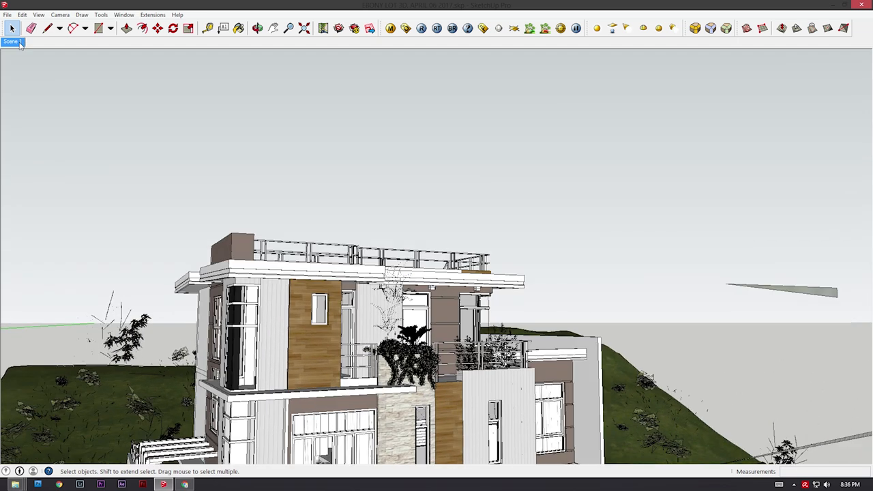